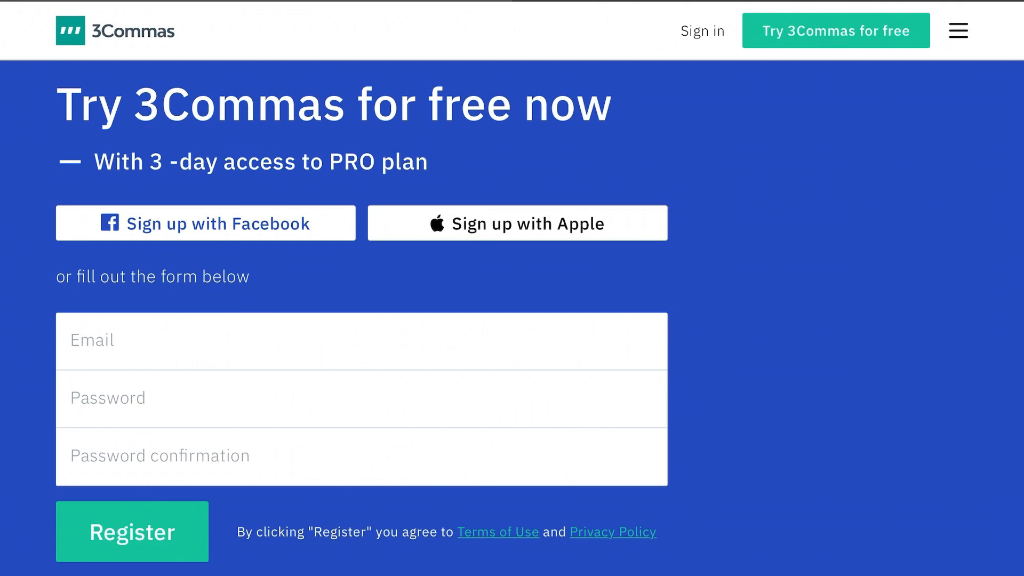
click(362, 341)
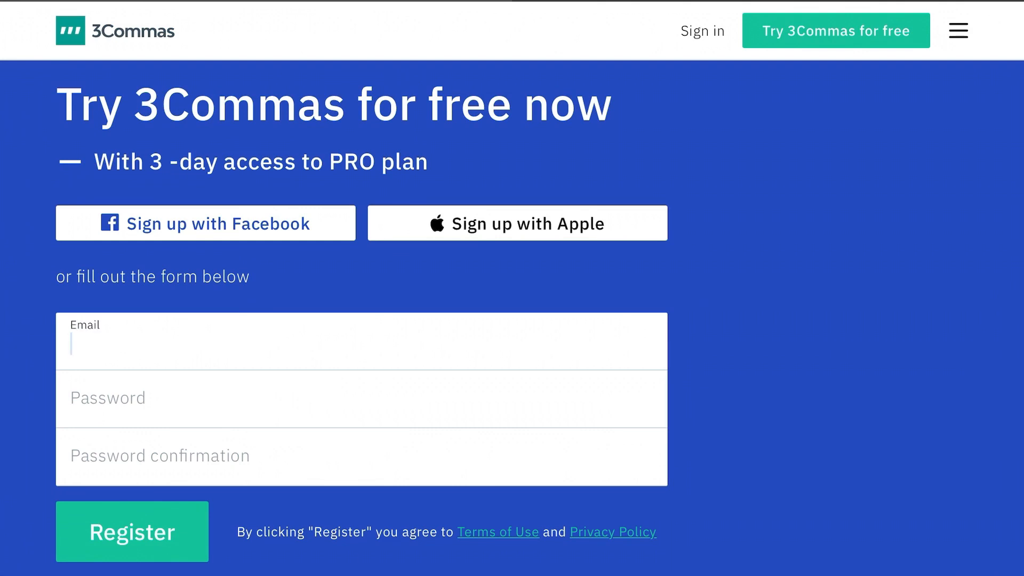
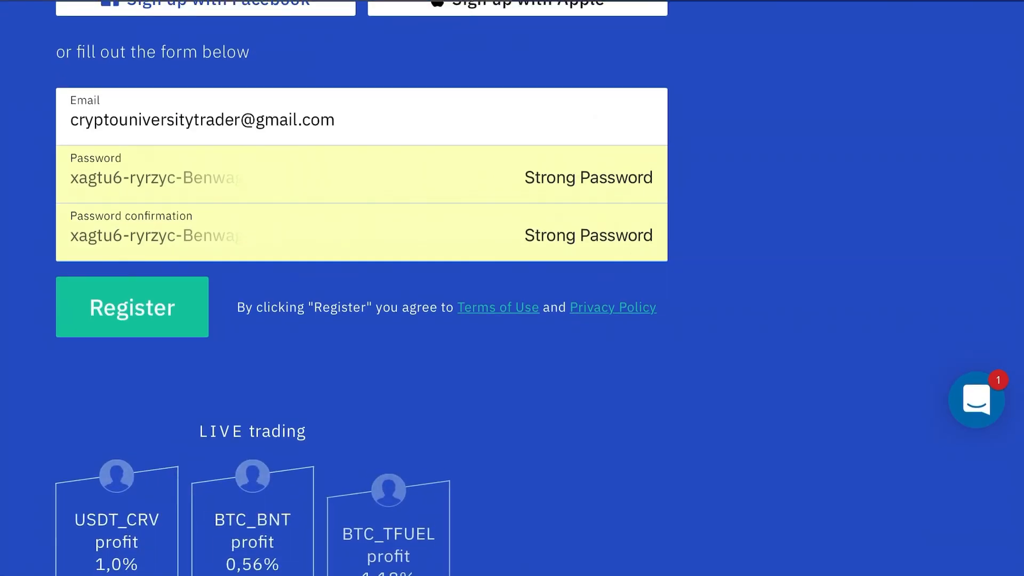
click(131, 307)
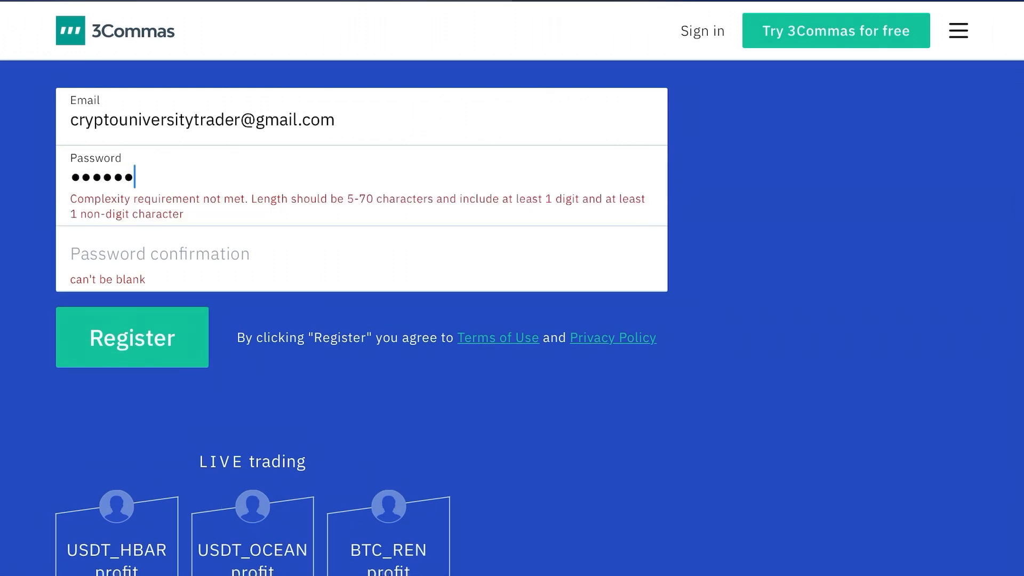
text(•)
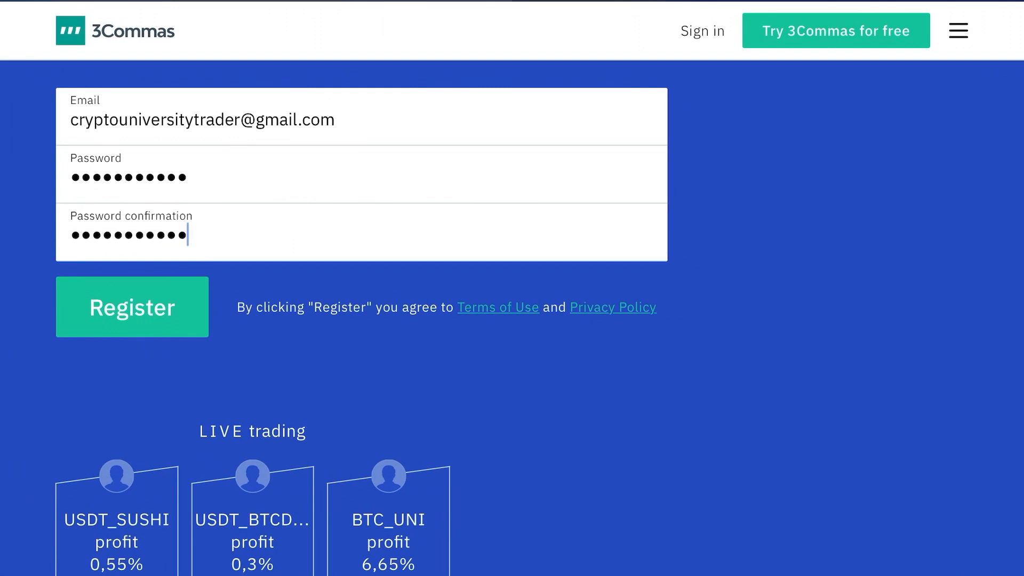
click(131, 307)
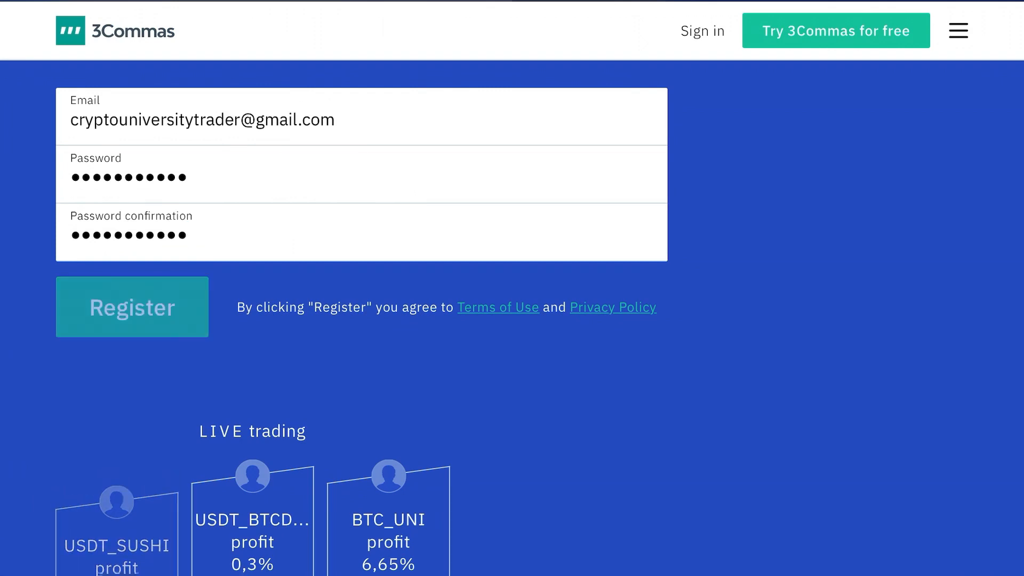
Decline saving the password and land on the new account's exchange setup page.
click(131, 306)
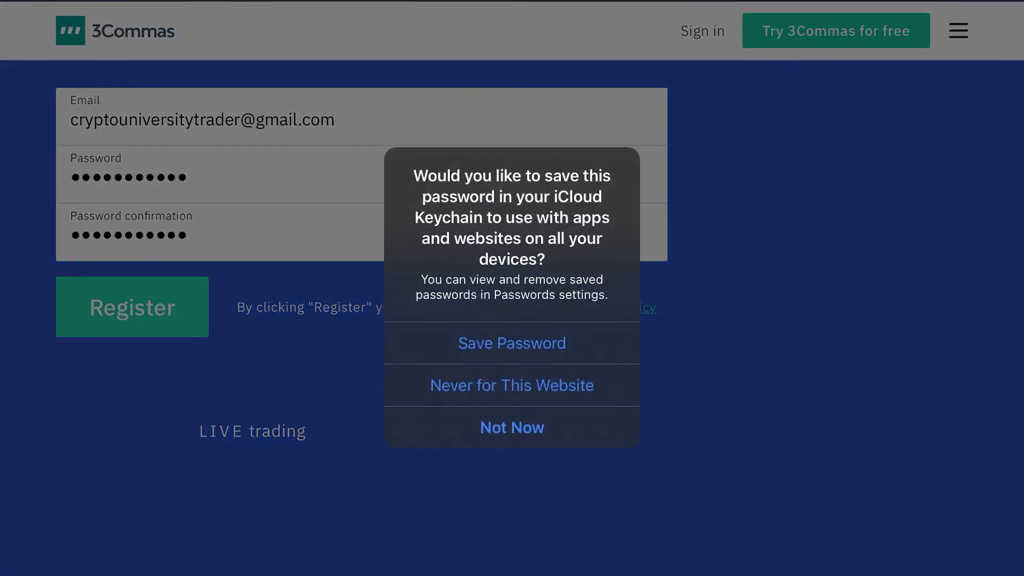
click(131, 307)
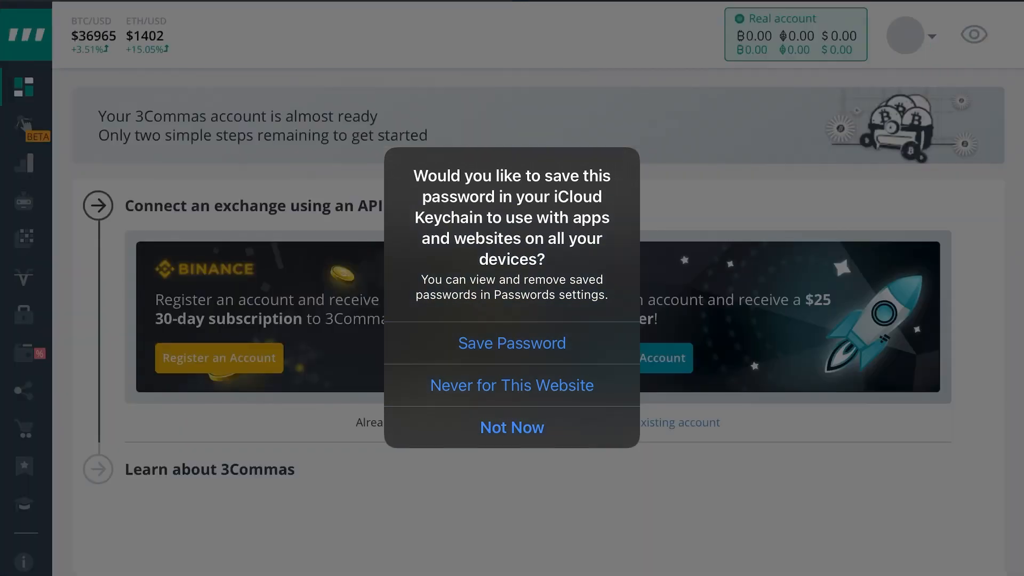
click(511, 426)
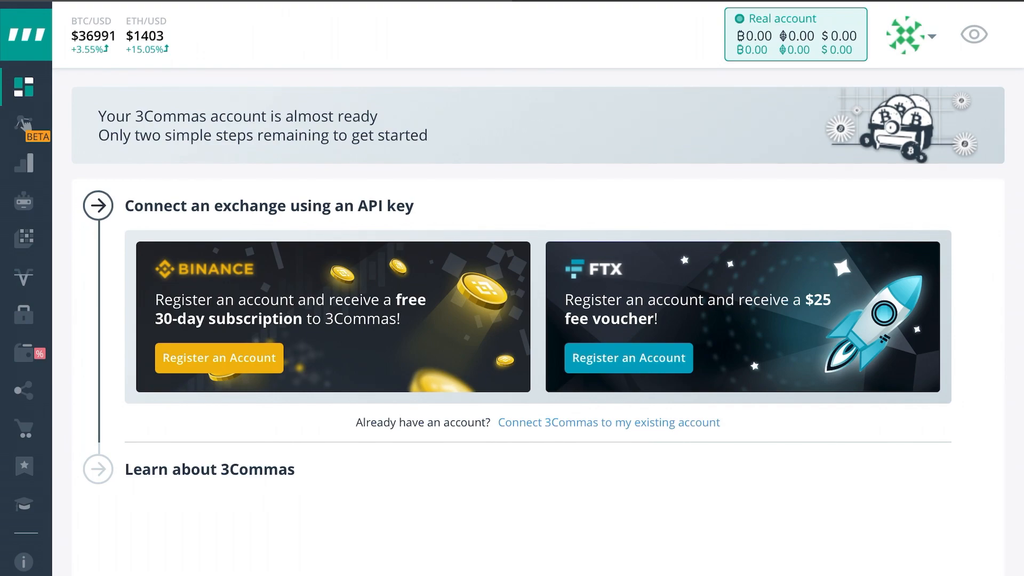
click(218, 357)
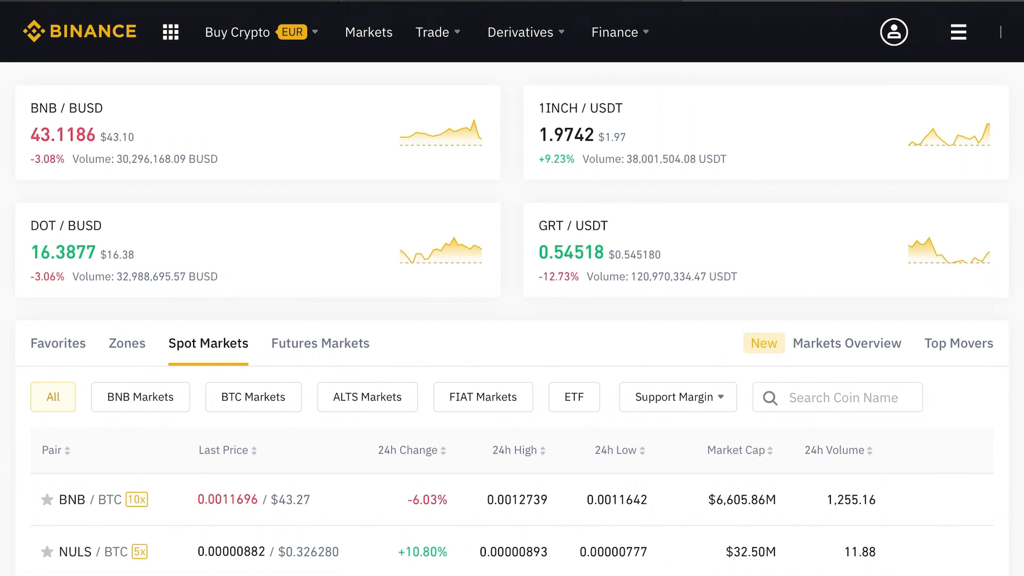
From Binance API Management, create a new API key labelled '3commas'.
click(893, 31)
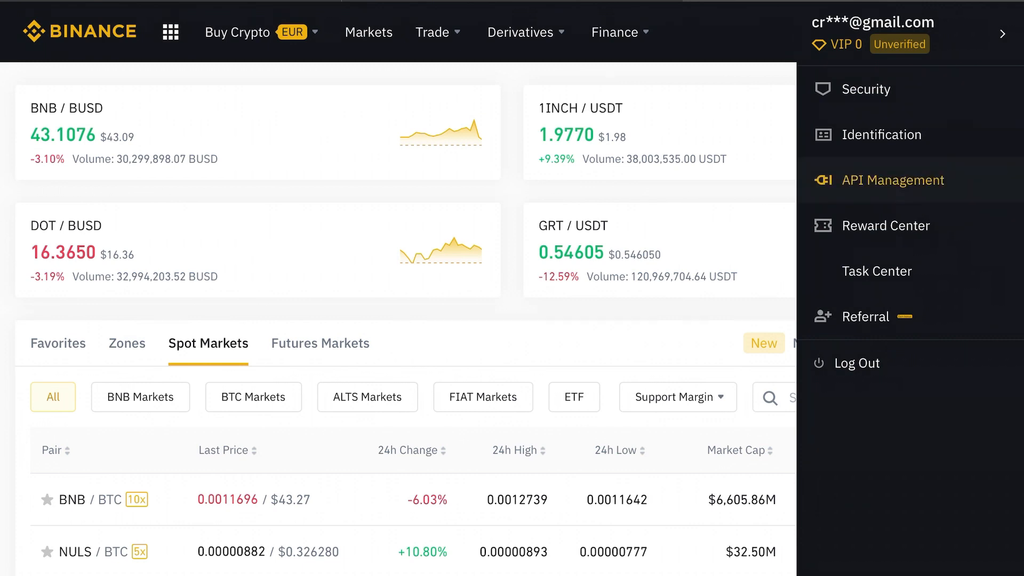
click(893, 179)
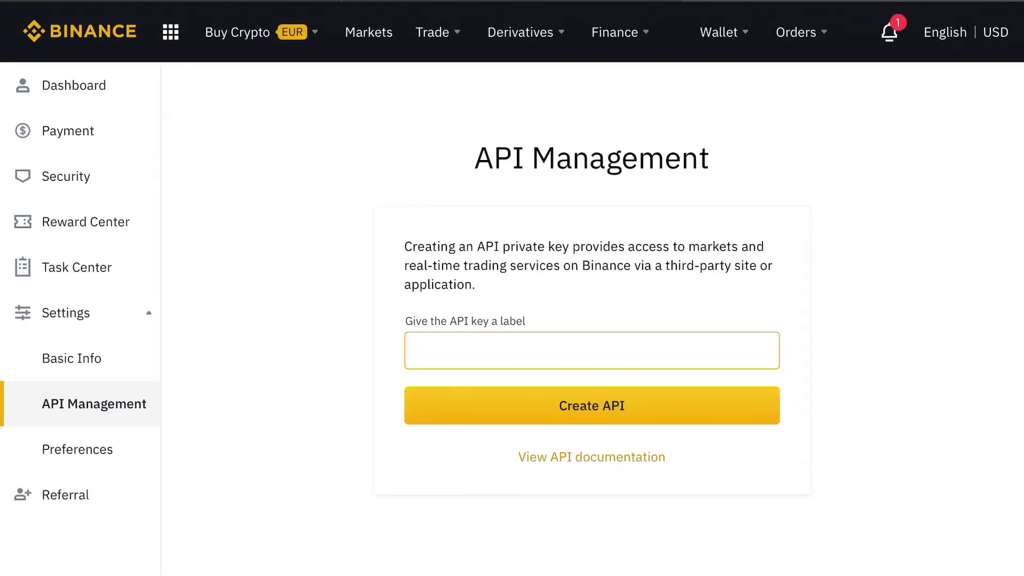
text(3)
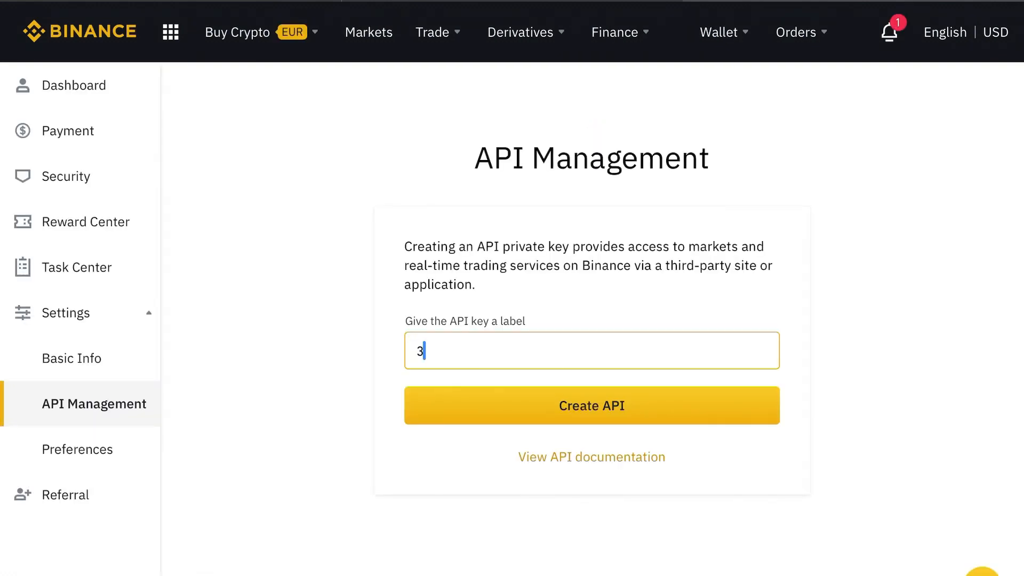
text(commas)
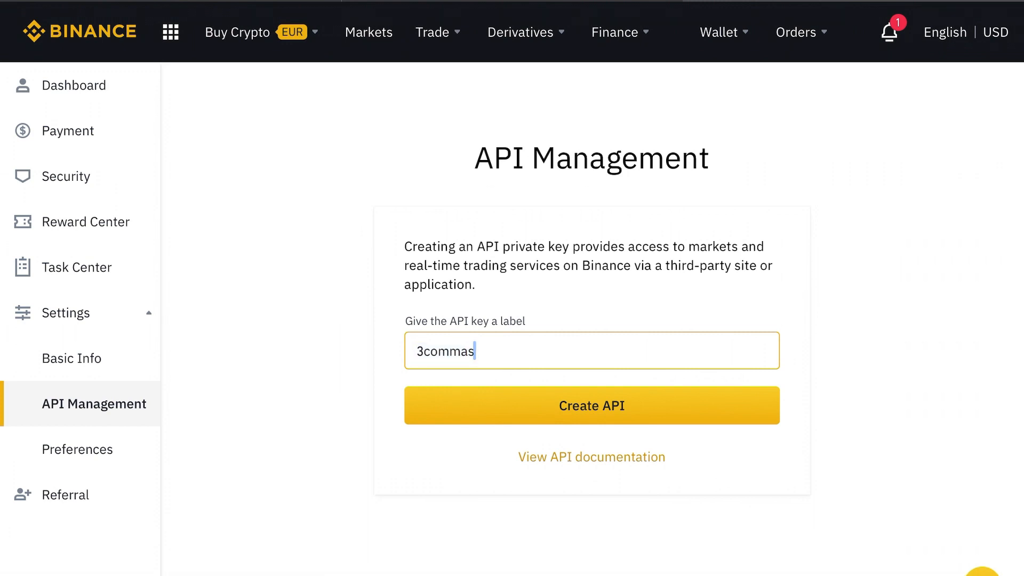
click(590, 405)
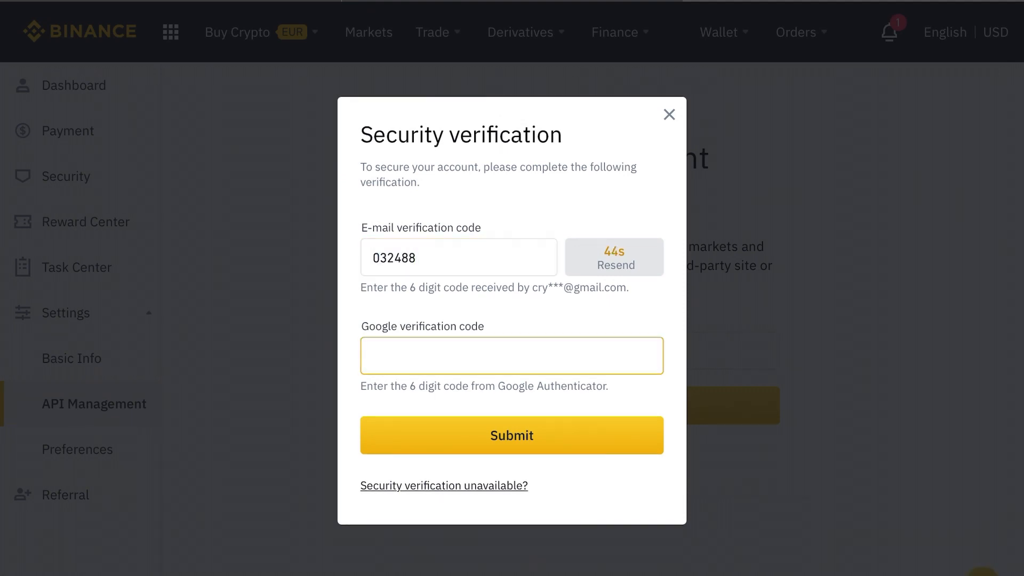
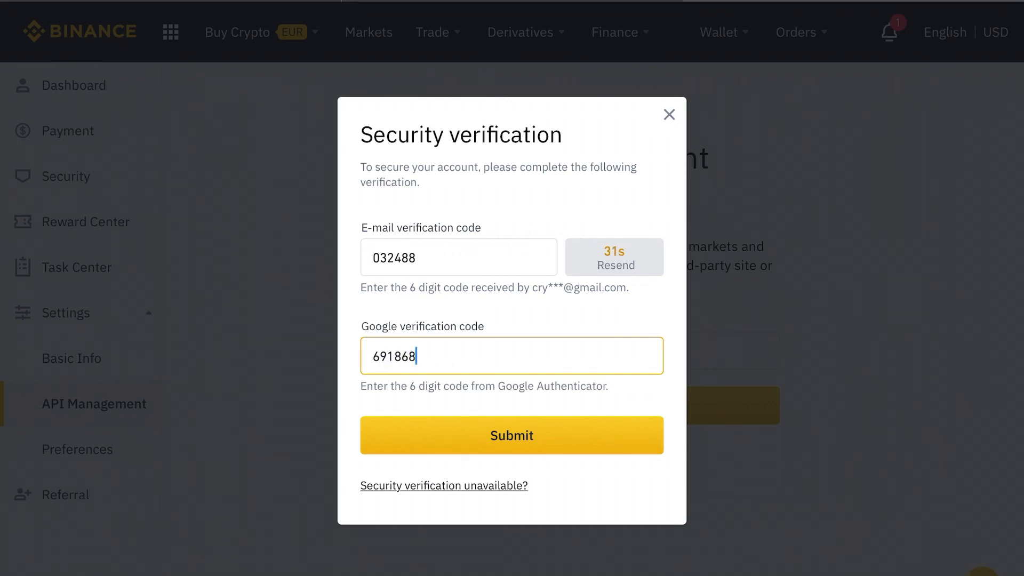
Submit the verification codes so Binance reveals the 3commas API key and secret.
click(511, 435)
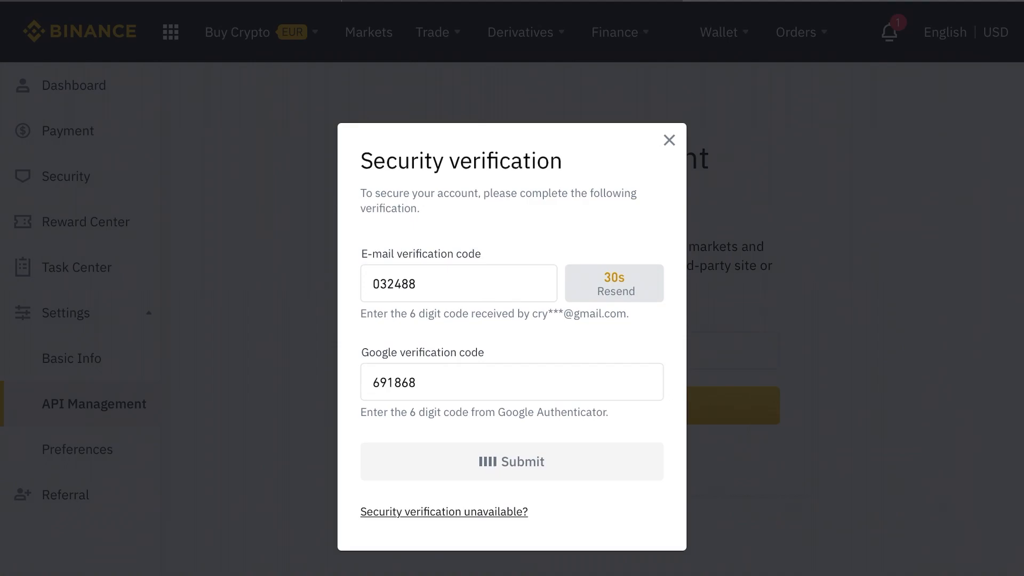
click(511, 460)
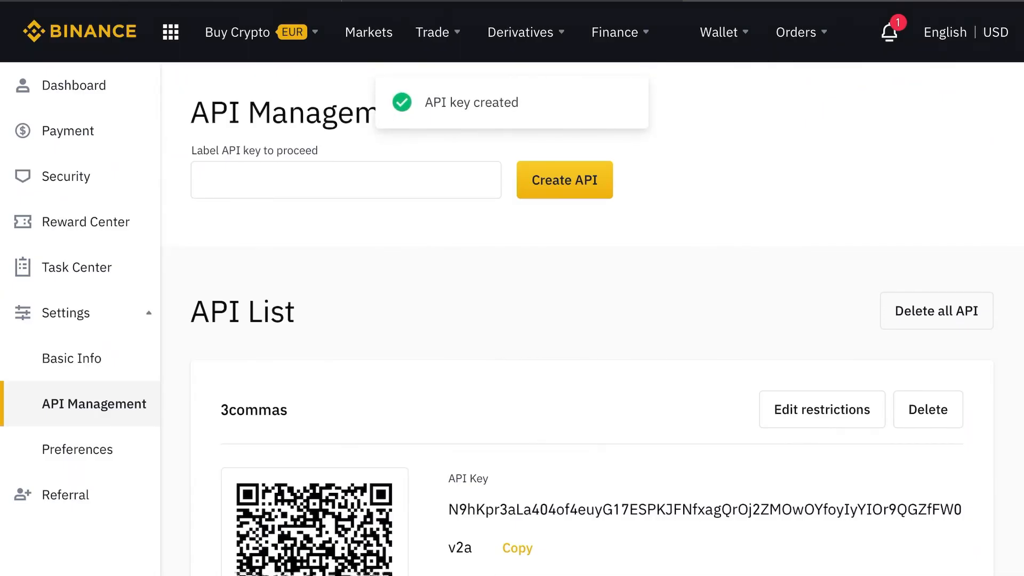
scroll(down, 3)
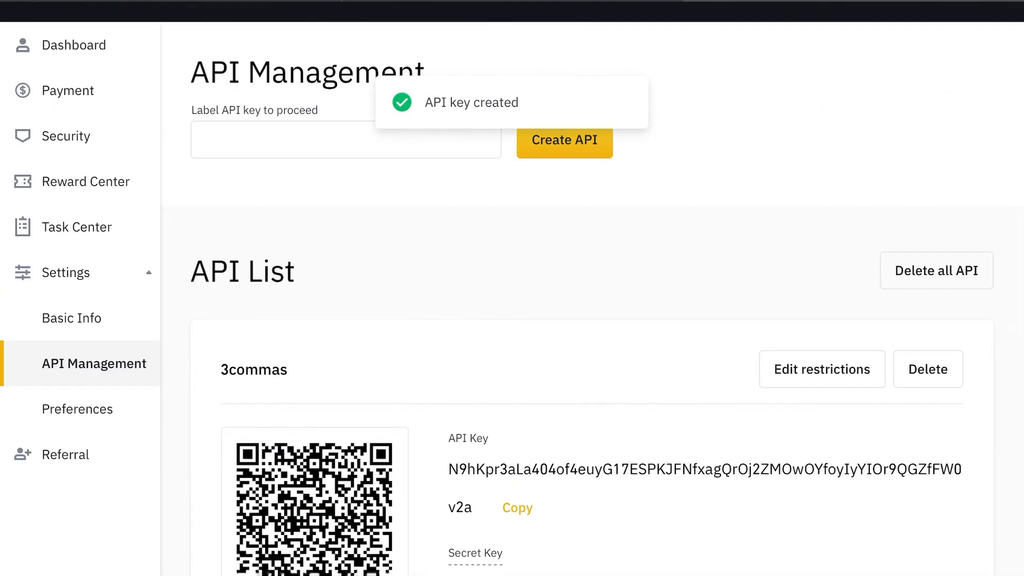
scroll(down, 3)
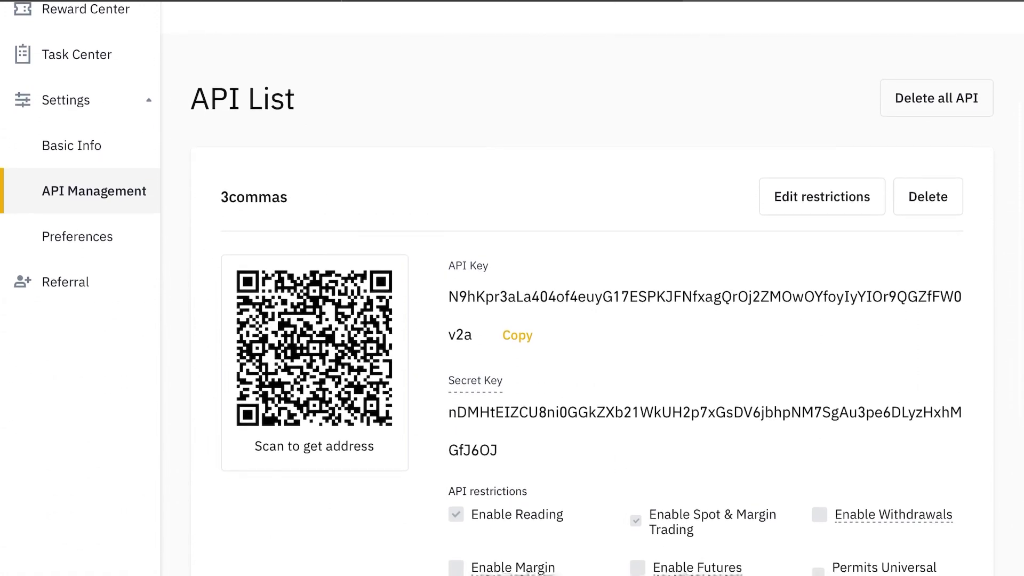
scroll(down, 3)
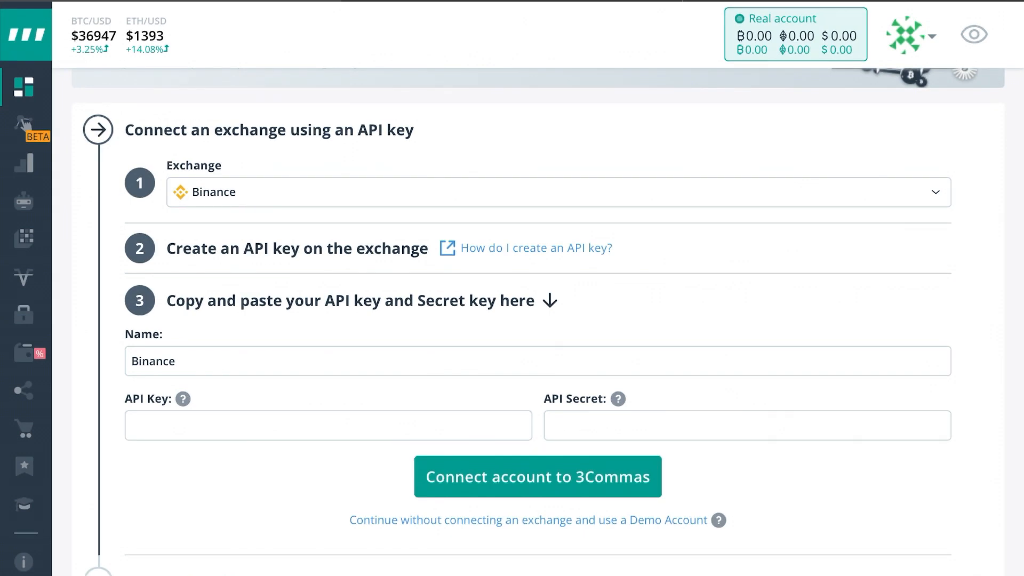
Paste the Binance API key and secret into 3Commas and connect the exchange.
click(327, 425)
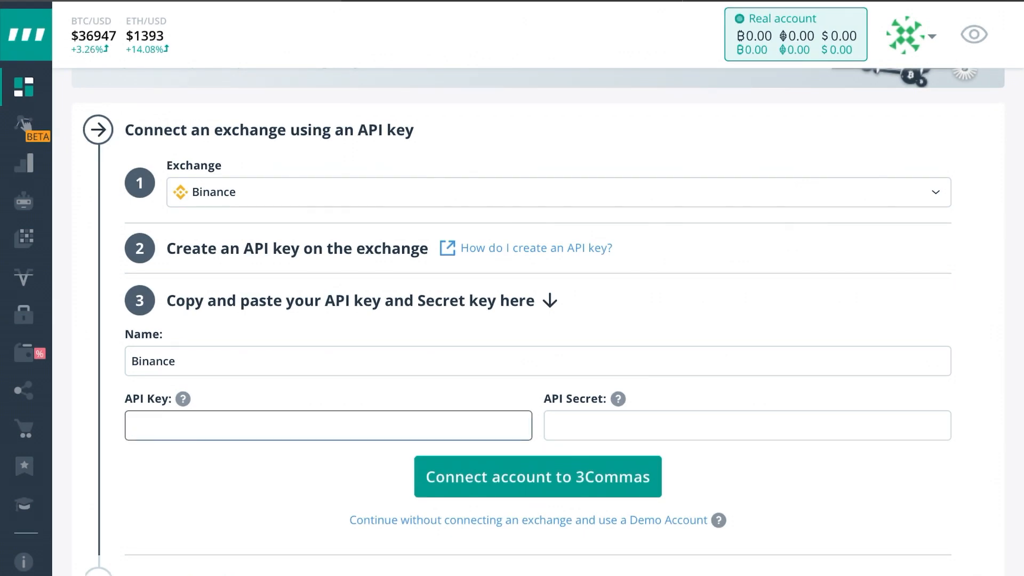
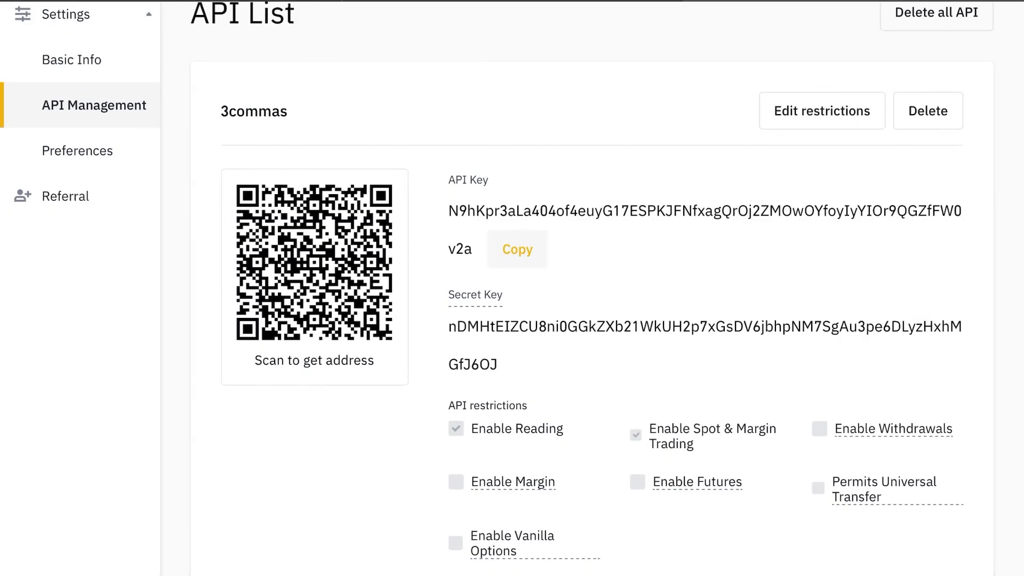
drag(449, 326, 499, 364)
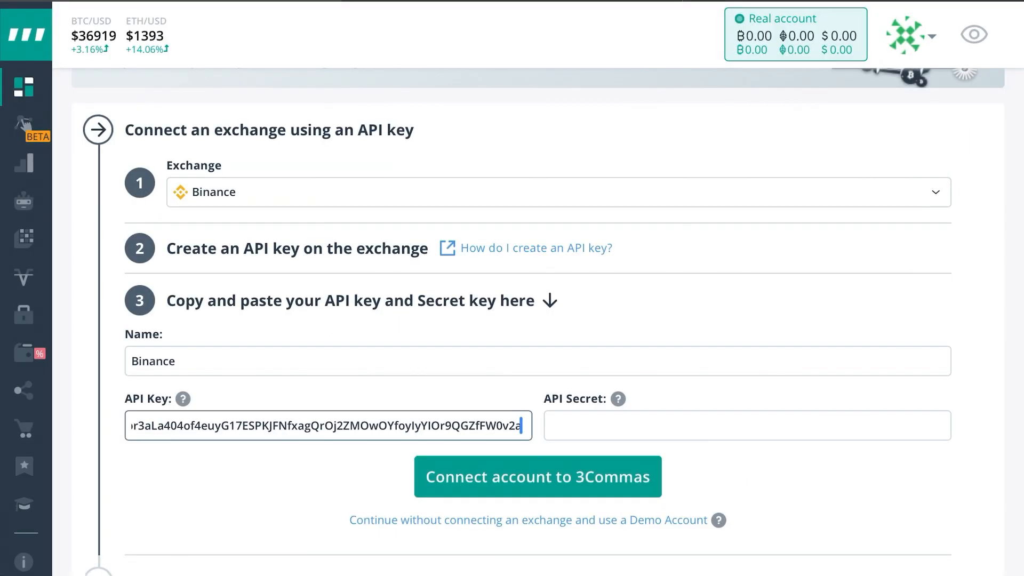
click(747, 425)
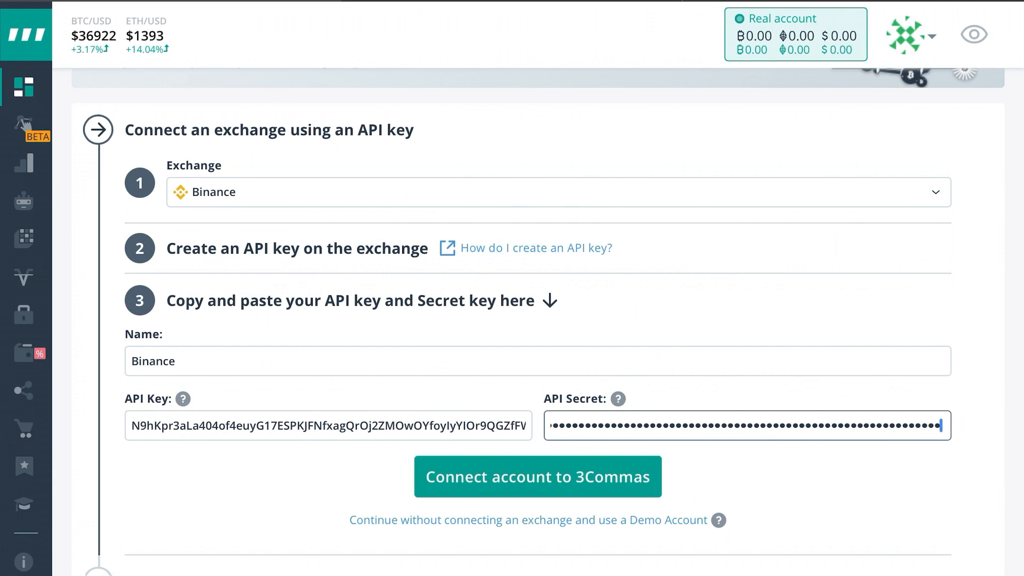
click(537, 475)
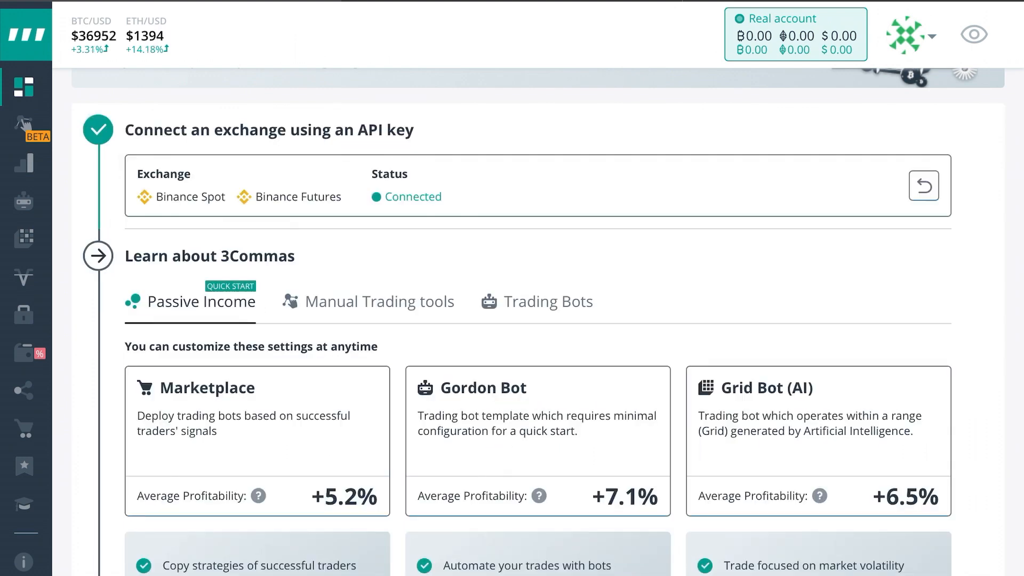
Scroll past the Connected status and show the Manual Trading tools overview.
scroll(down, 3)
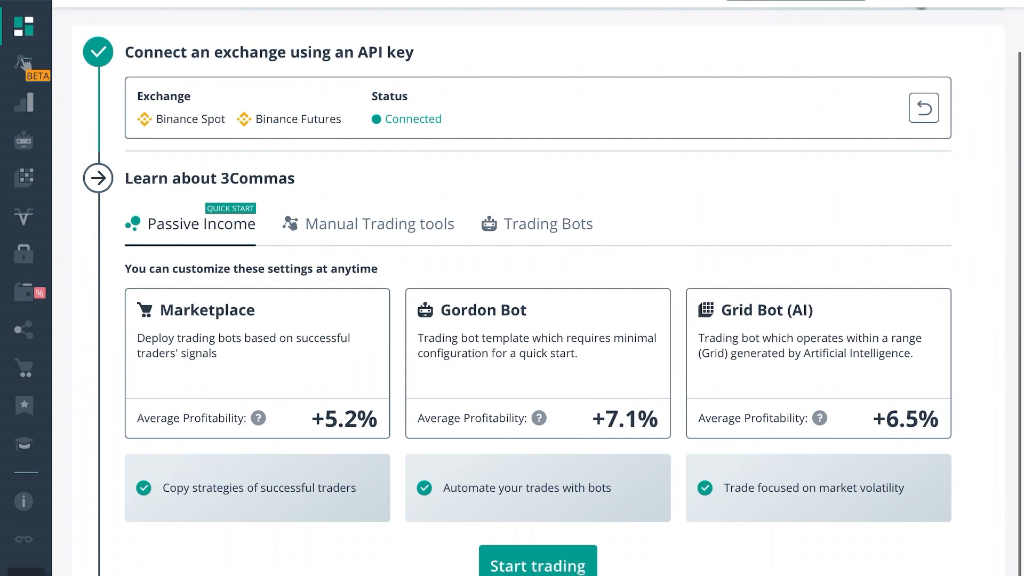
scroll(down, 3)
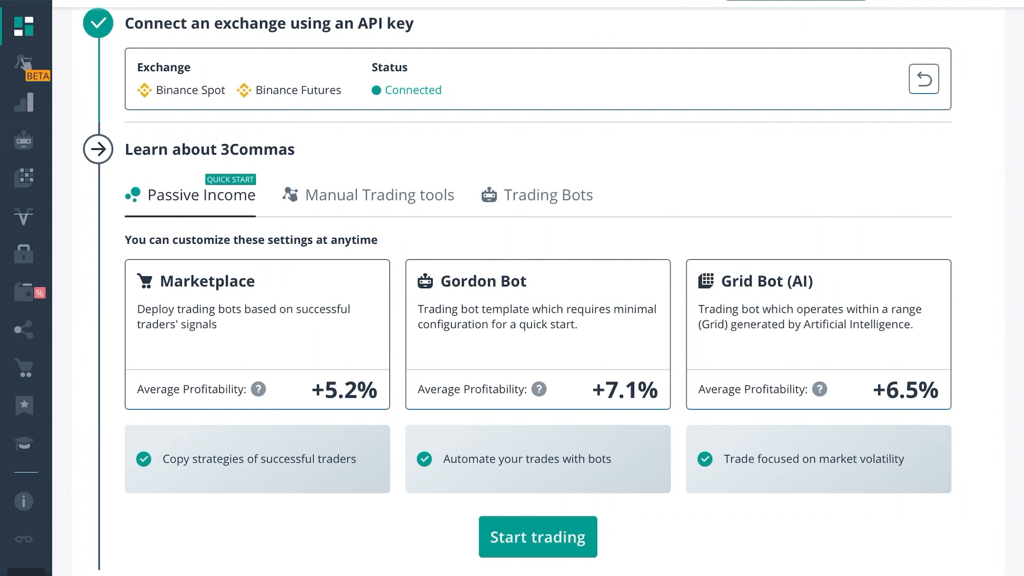
click(379, 194)
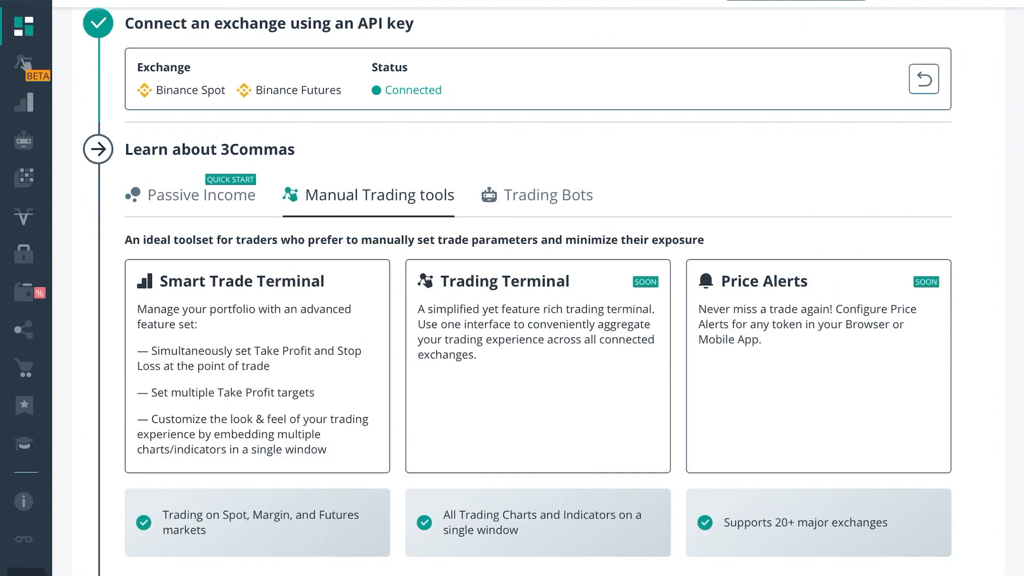
click(537, 194)
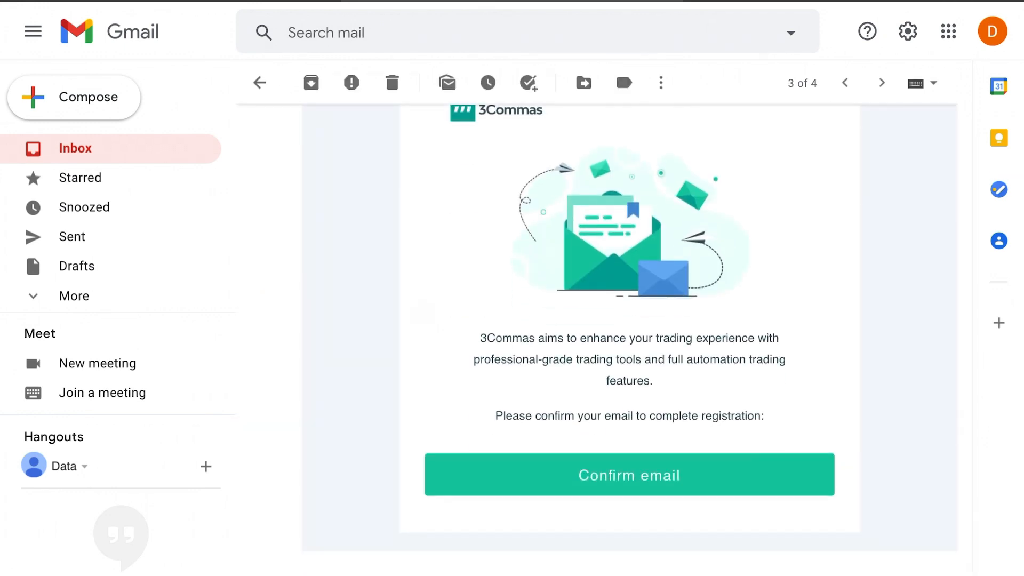
Confirm the 3Commas account email from the Gmail confirmation message.
click(628, 474)
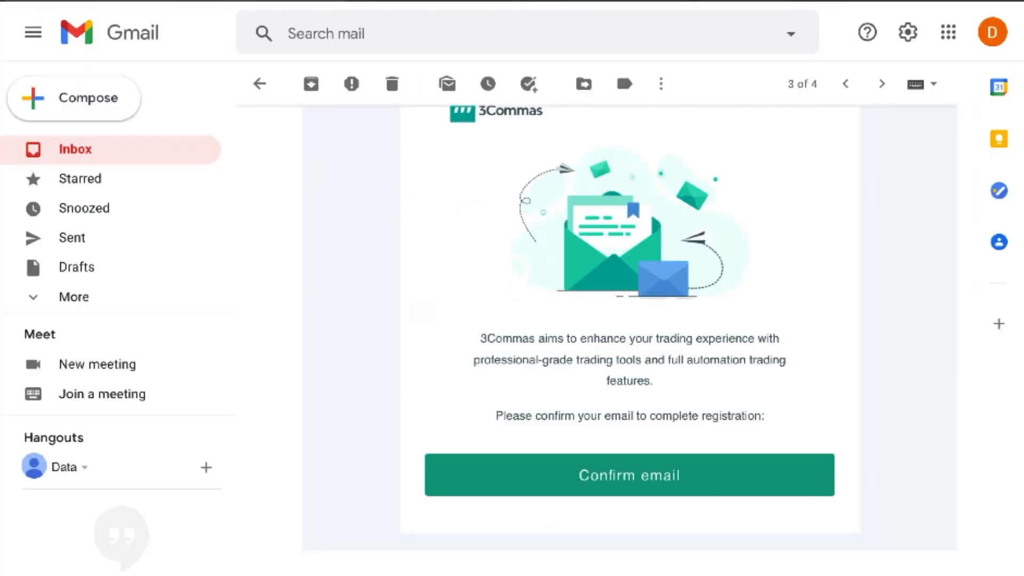
click(629, 475)
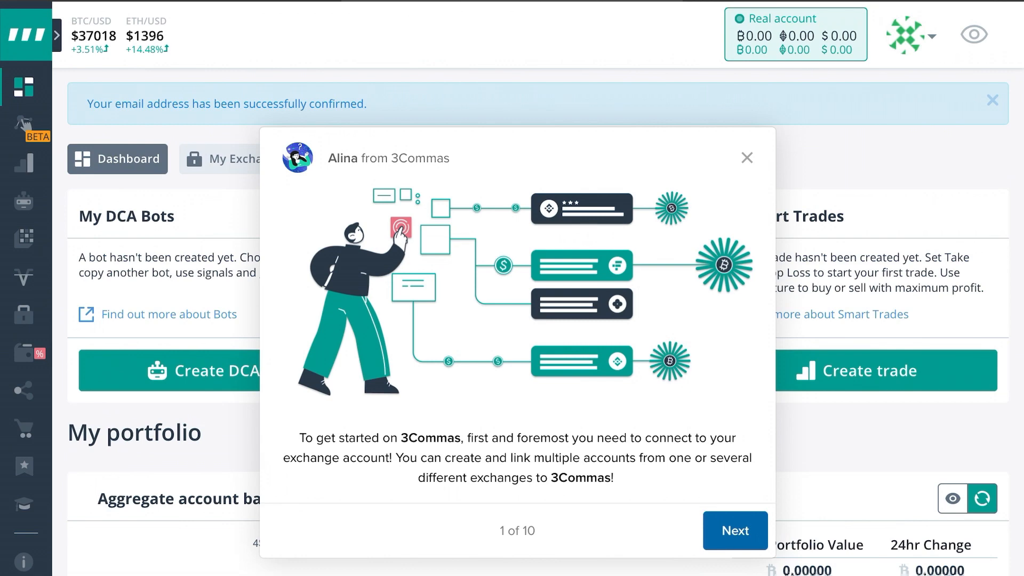
Dismiss the welcome tour and scroll through My Exchanges to the Supported exchanges table.
click(746, 158)
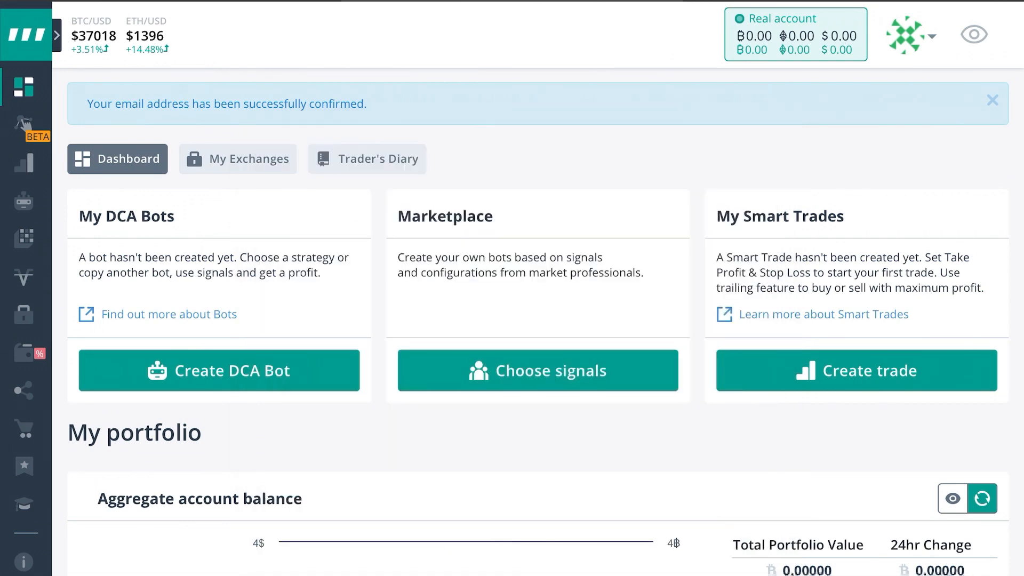
scroll(down, 3)
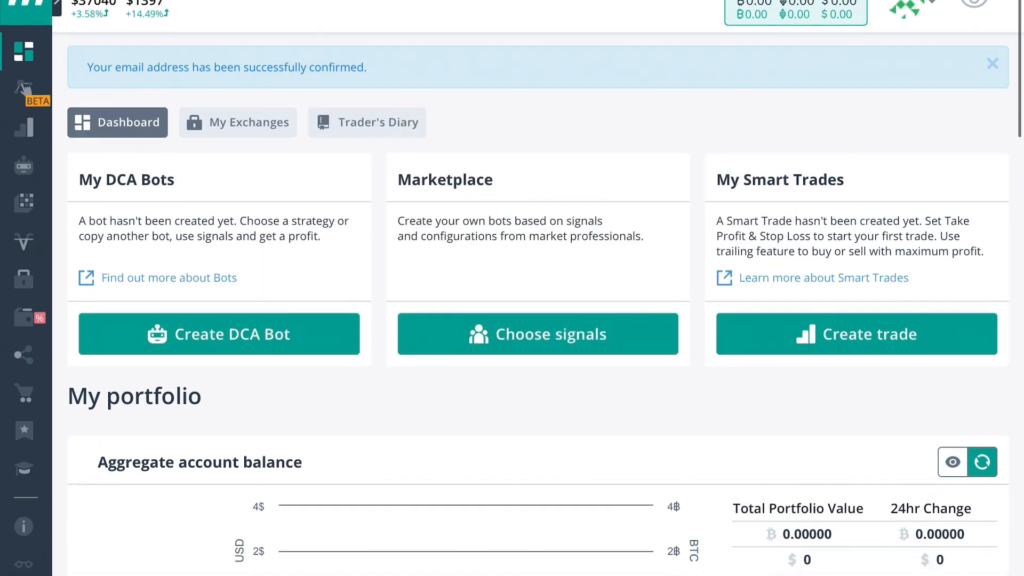
scroll(down, 3)
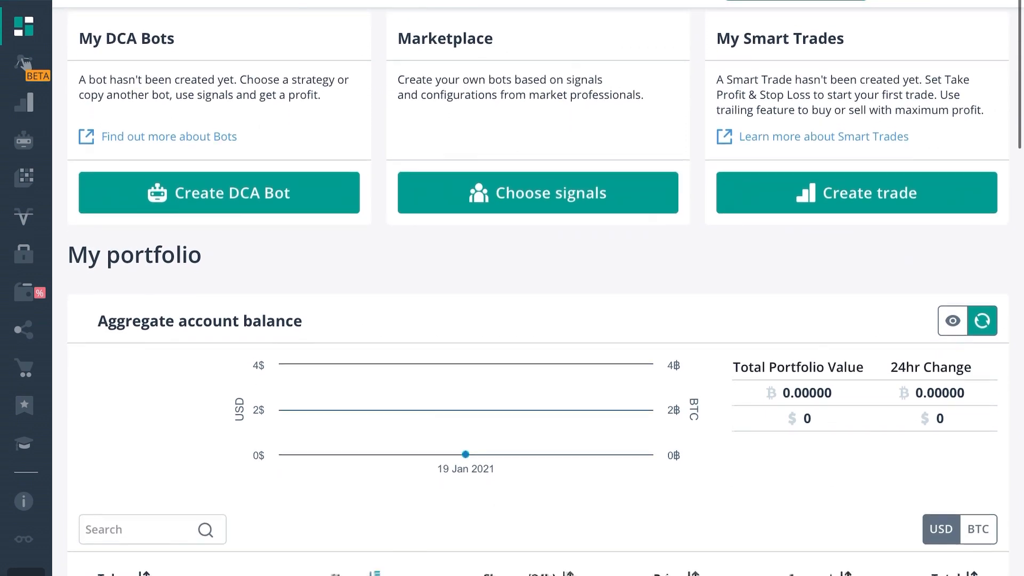
scroll(down, 3)
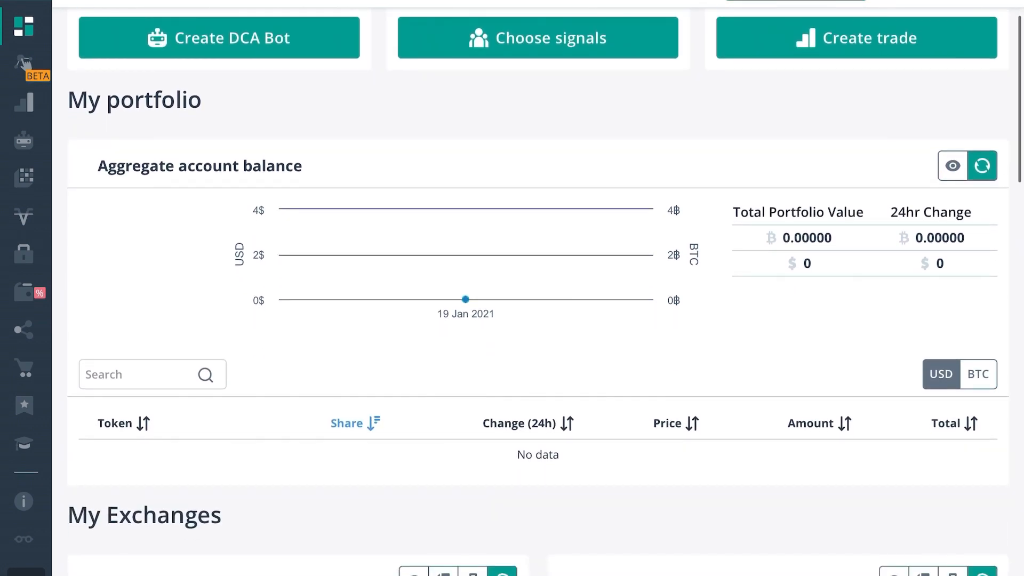
scroll(down, 3)
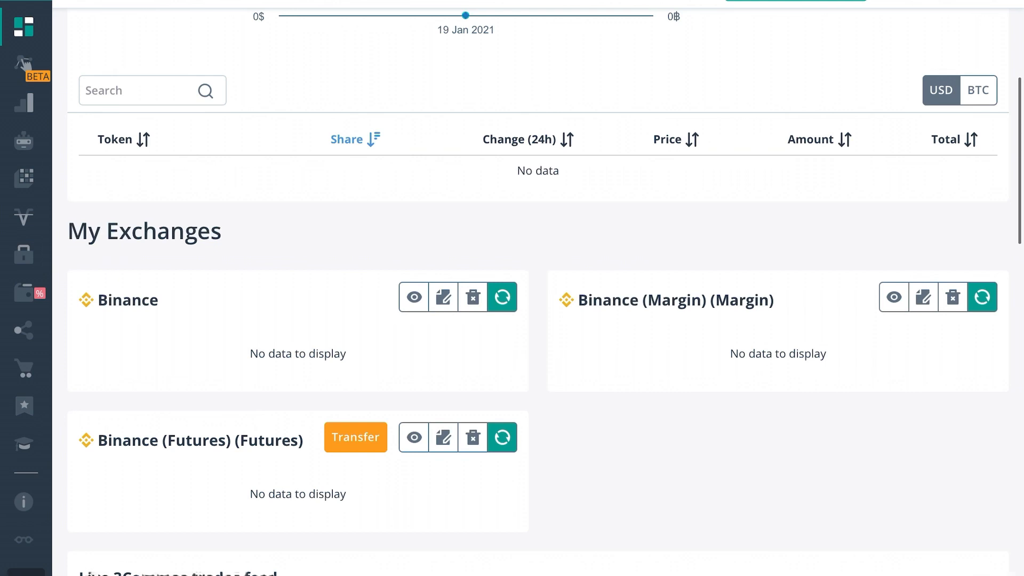
scroll(down, 3)
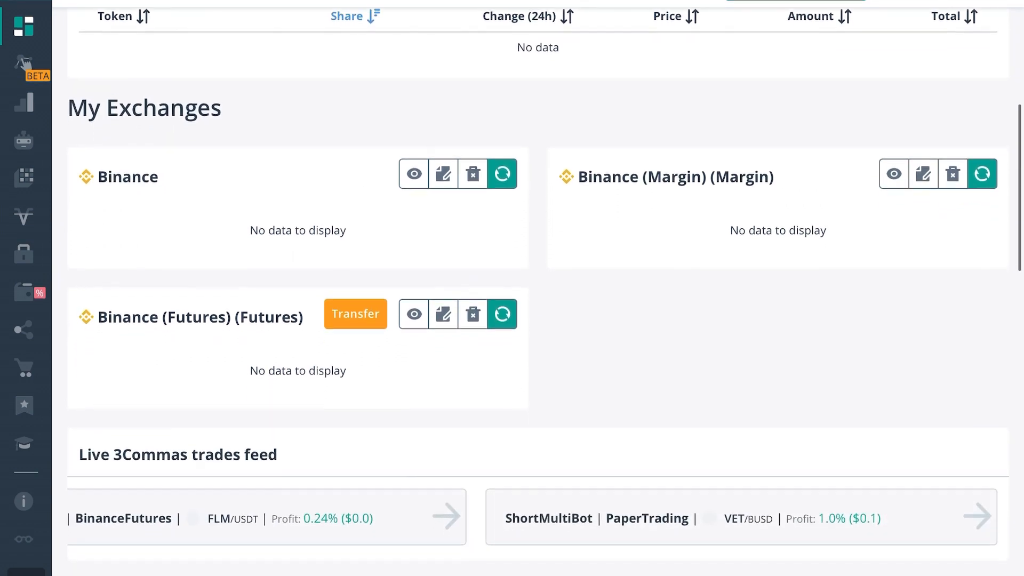
scroll(down, 3)
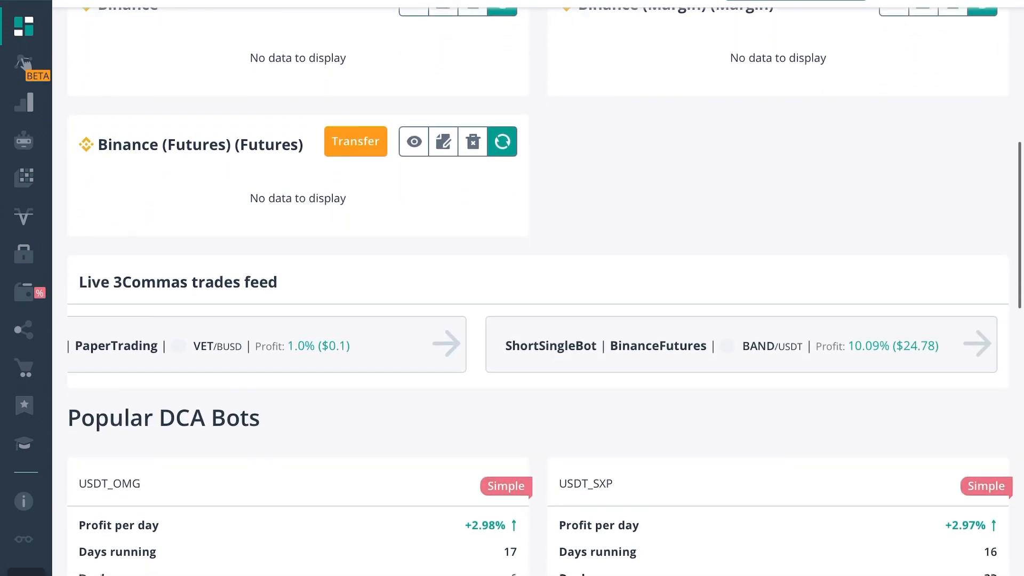
scroll(down, 3)
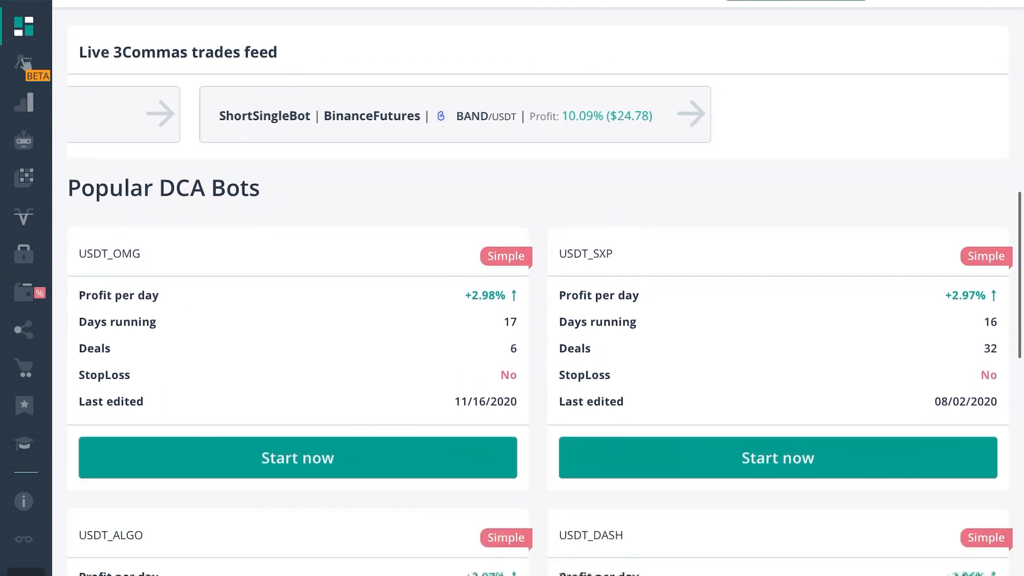
scroll(down, 3)
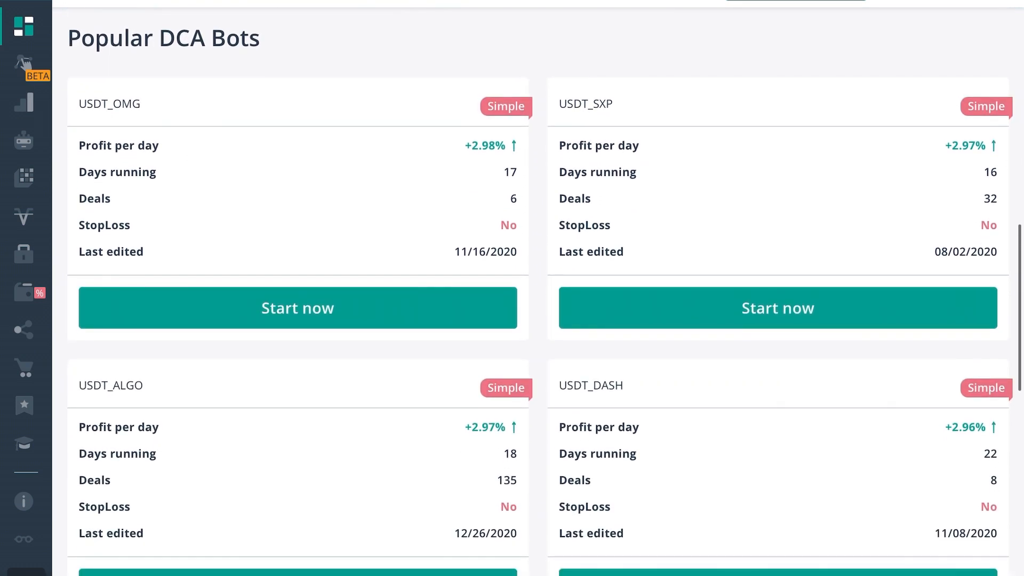
scroll(down, 3)
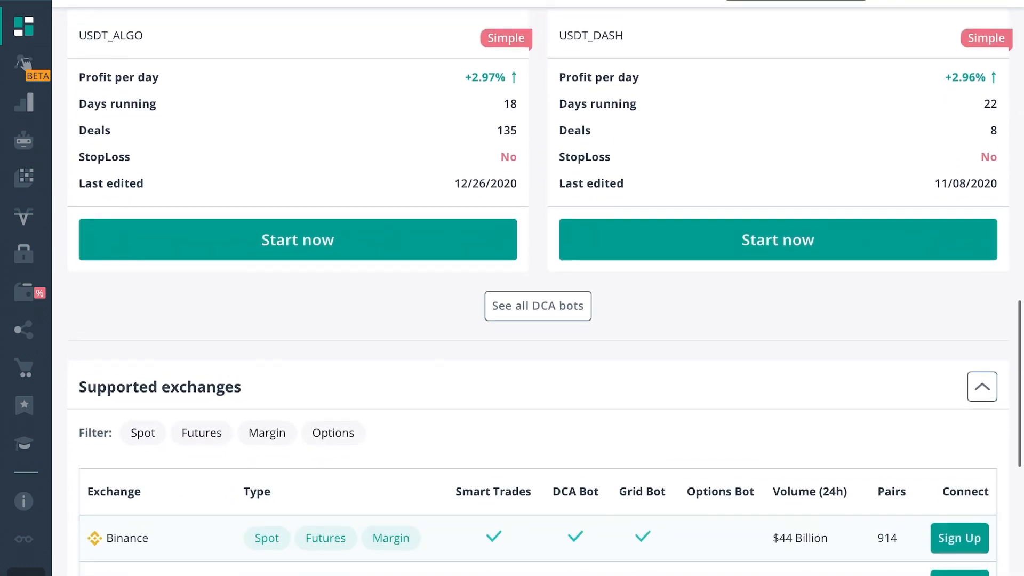
scroll(down, 3)
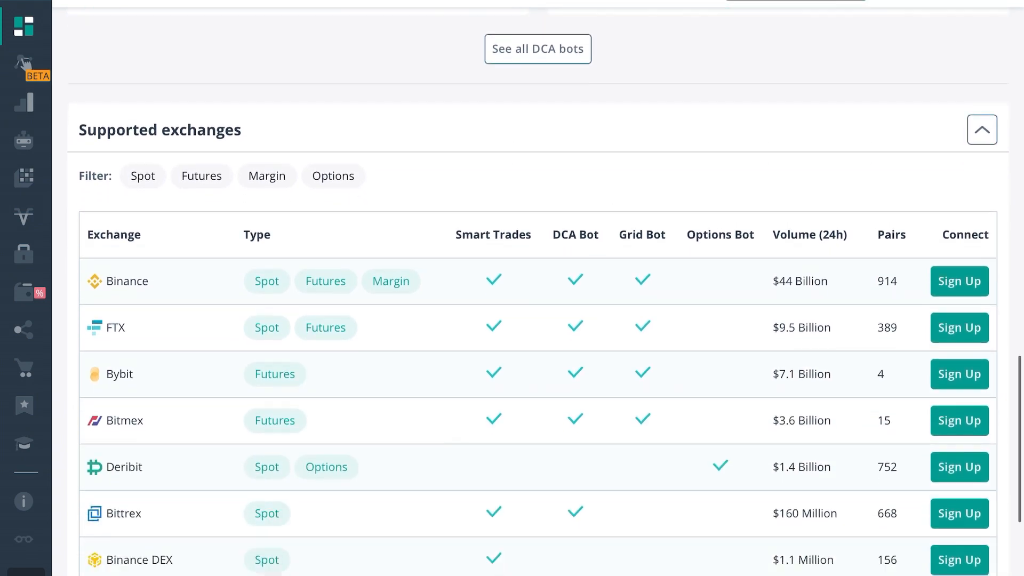
scroll(down, 3)
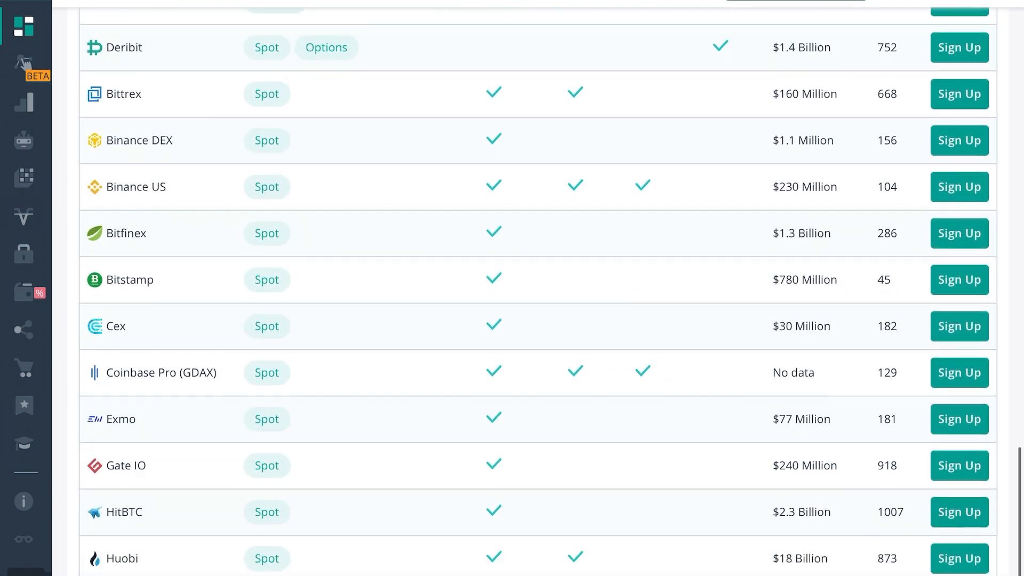
scroll(down, 3)
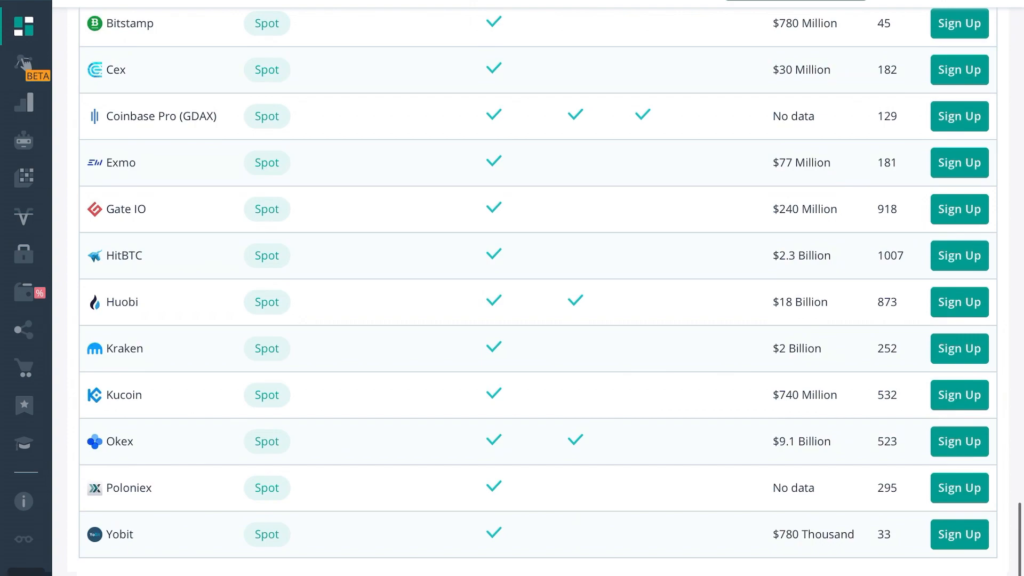